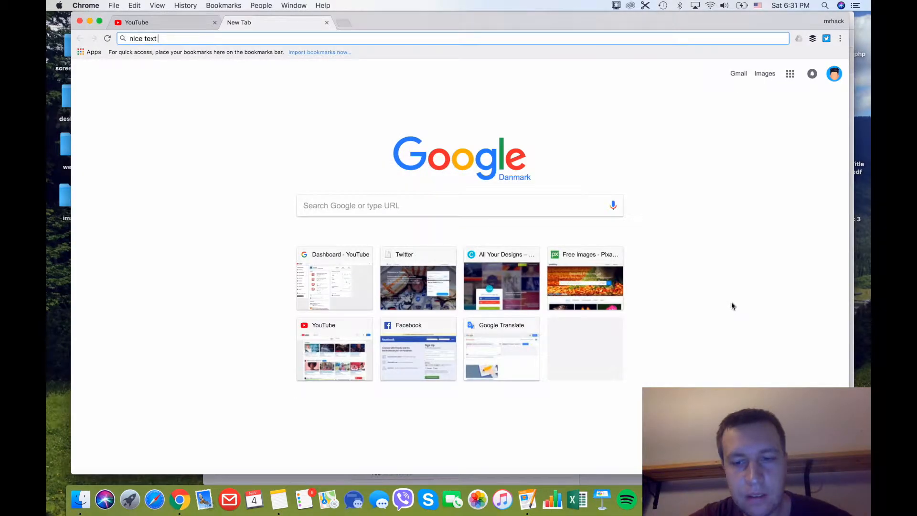
pyautogui.moveTo(79, 498)
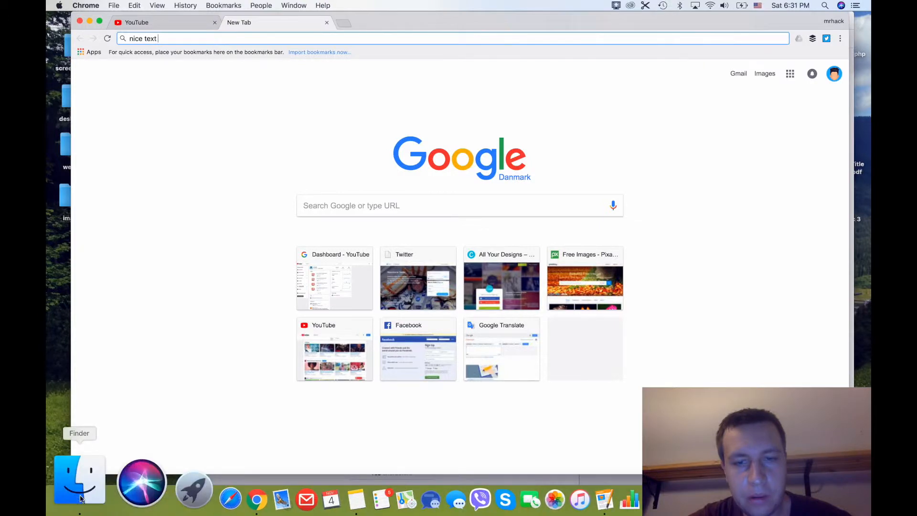
# - Open the home folder in Finder and switch to List view to show dates, sizes and kinds
pyautogui.click(79, 479)
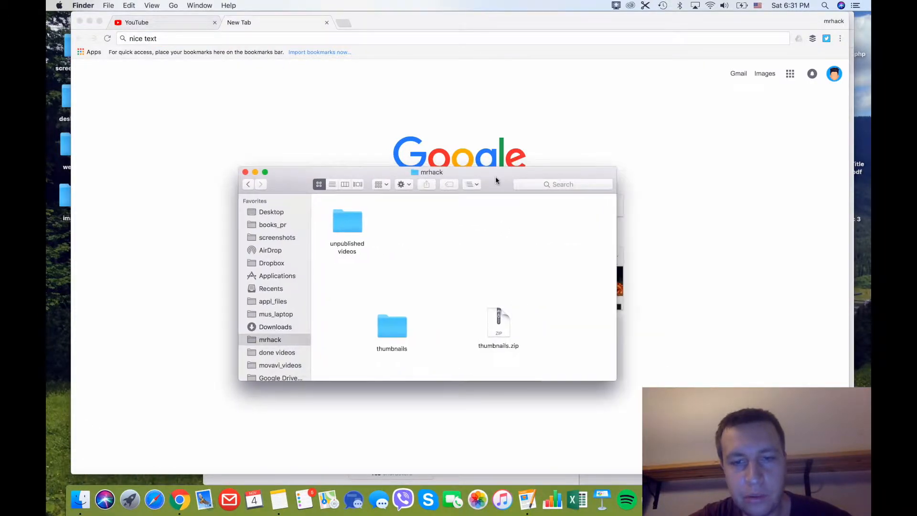
pyautogui.moveTo(634, 400)
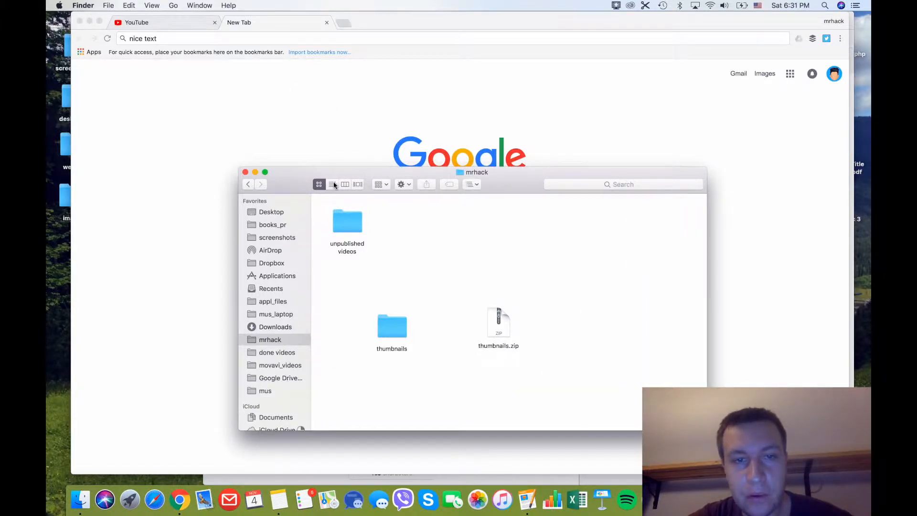
pyautogui.click(332, 185)
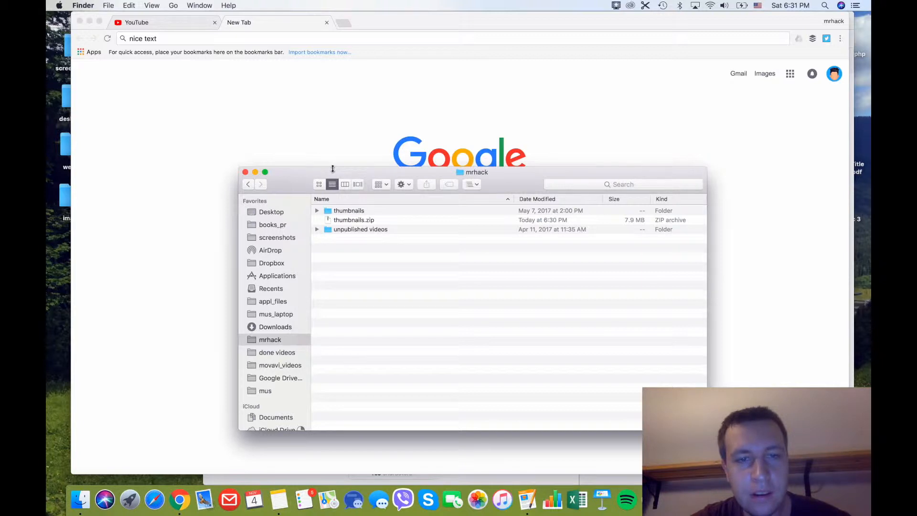
pyautogui.moveTo(341, 197)
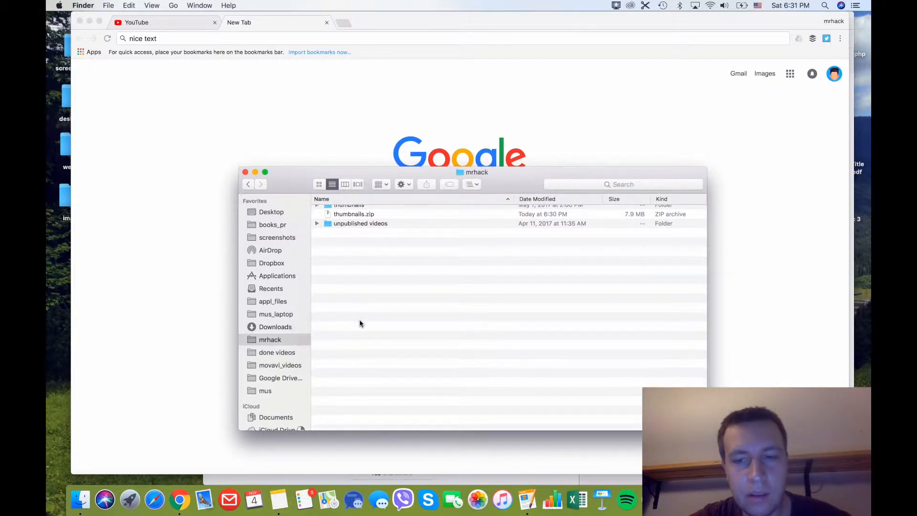
pyautogui.scroll(3)
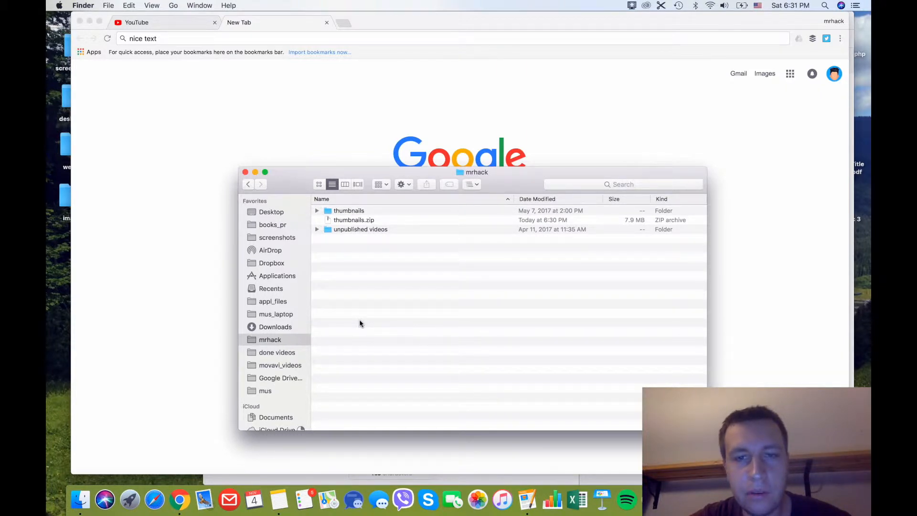
pyautogui.moveTo(356, 224)
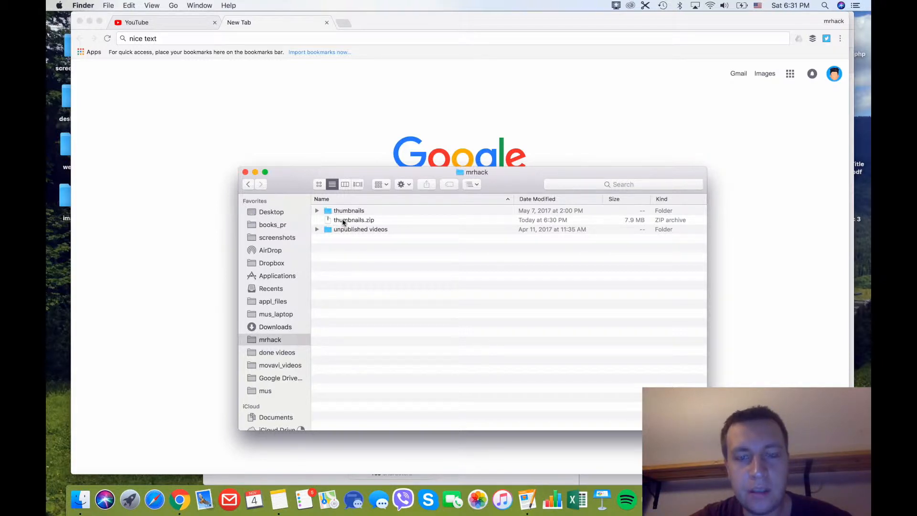
# - Unzip thumbnails.zip and open the resulting 'thumbnails 2' folder of PNG images
pyautogui.click(353, 219)
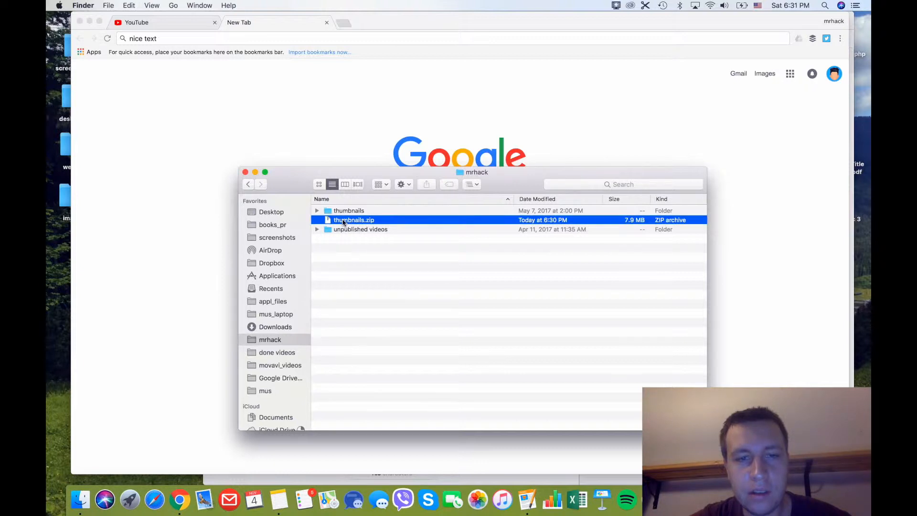
pyautogui.doubleClick(353, 219)
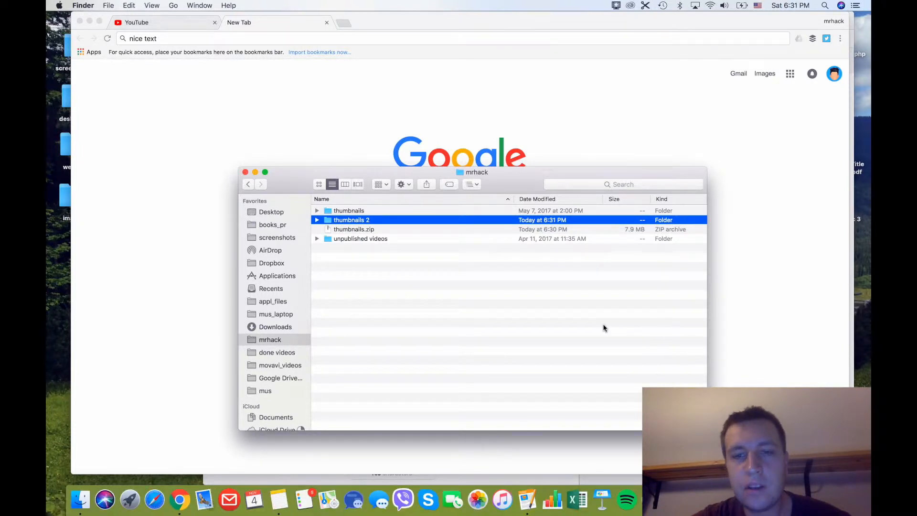
pyautogui.moveTo(573, 321)
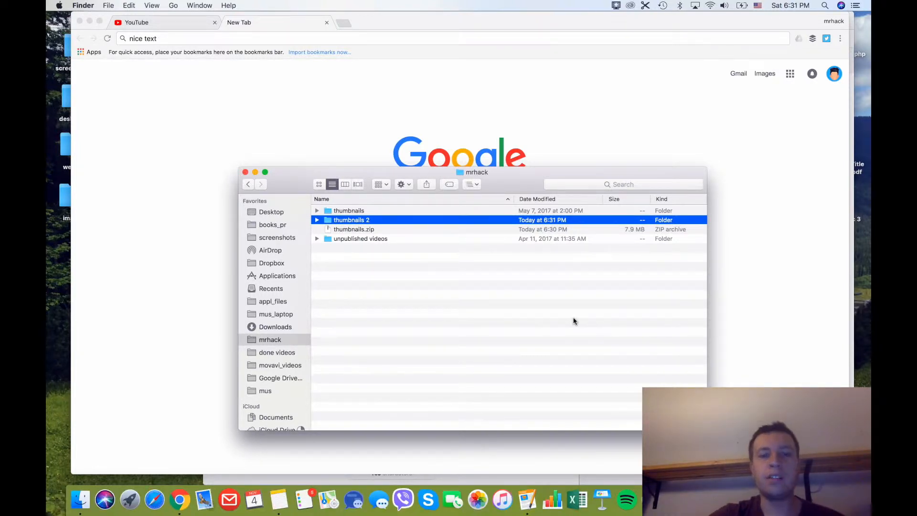
pyautogui.moveTo(412, 207)
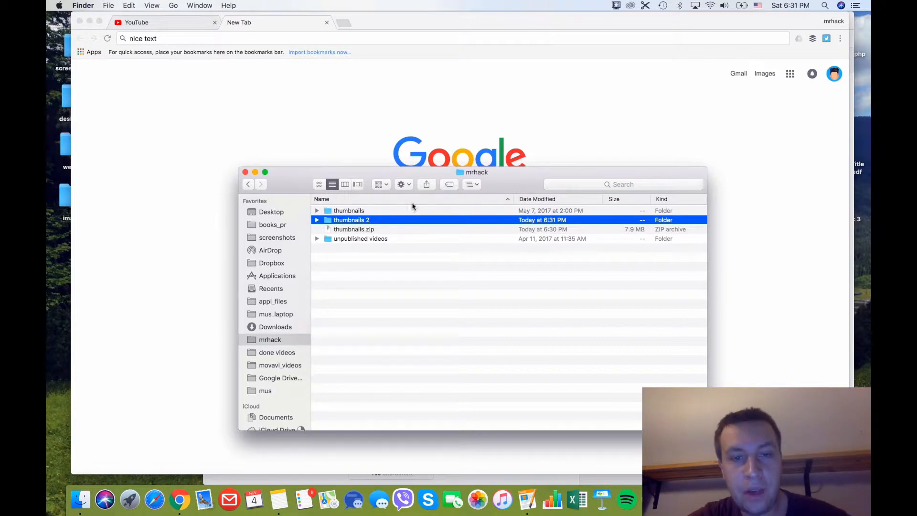
pyautogui.moveTo(359, 223)
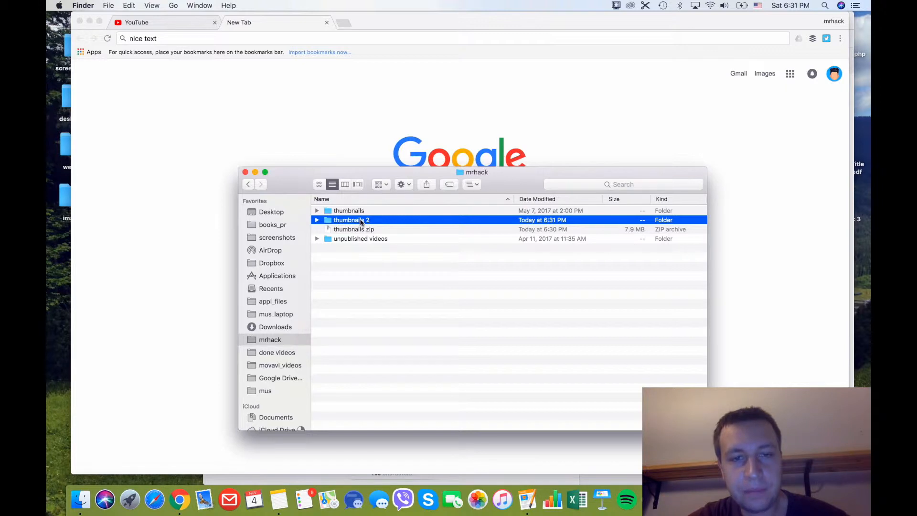
pyautogui.doubleClick(351, 219)
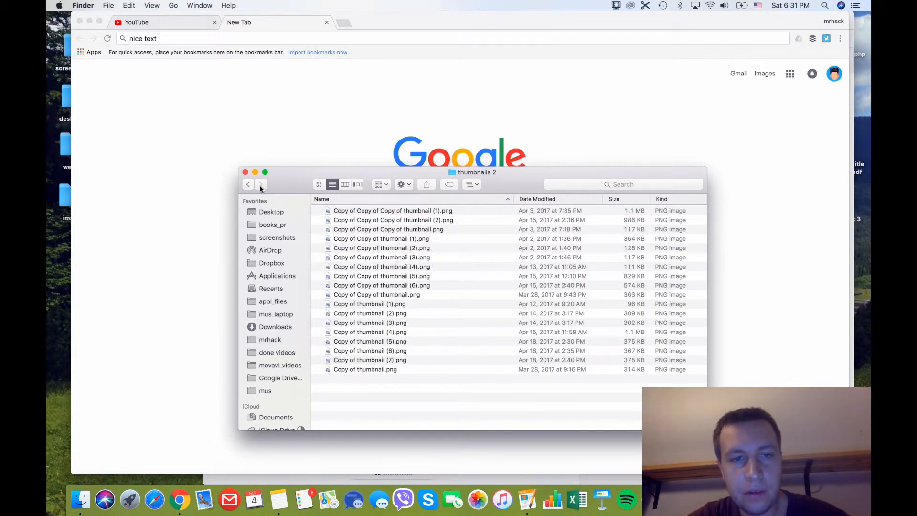
# - Go back to the home folder and compress 'thumbnails 2' into a 7.9 MB 'thumbnails 2.zip'
pyautogui.click(247, 184)
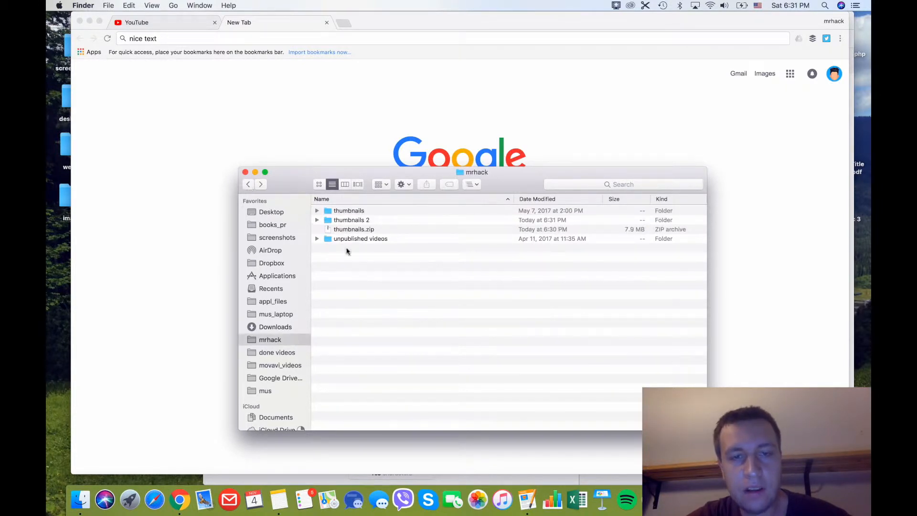
pyautogui.moveTo(353, 276)
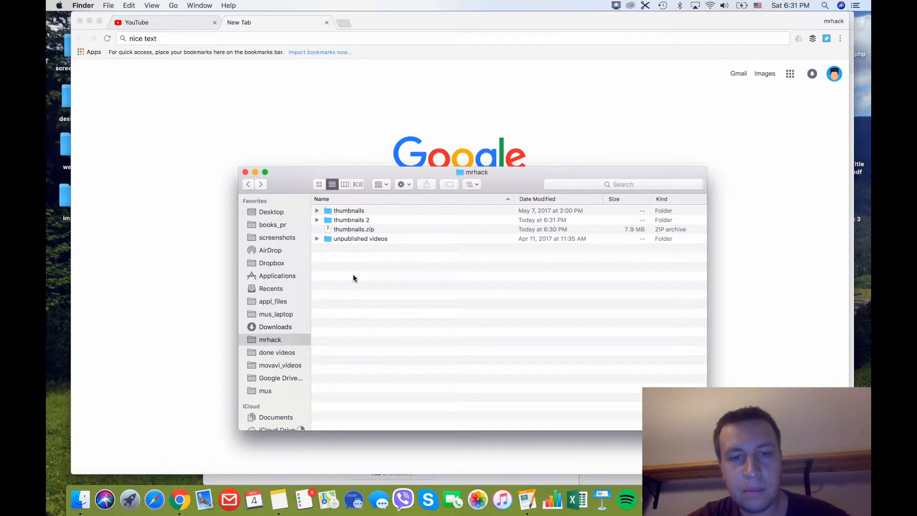
pyautogui.moveTo(349, 295)
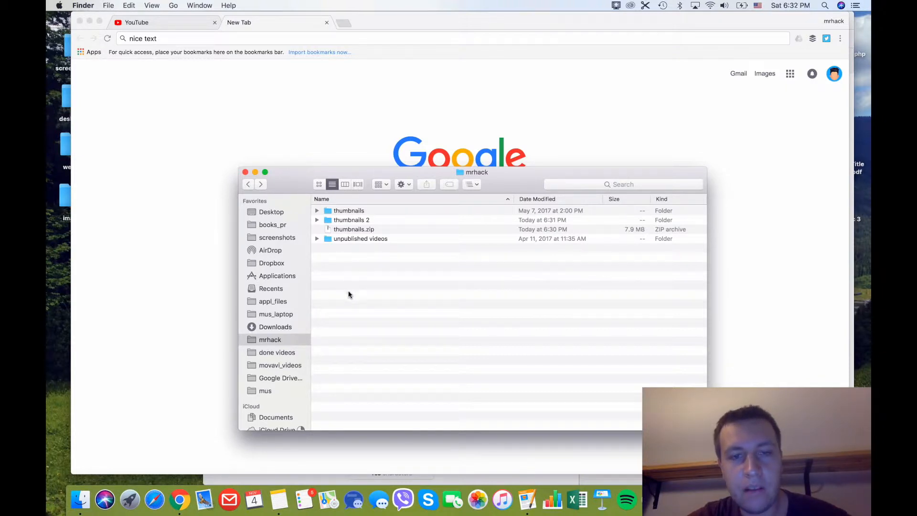
pyautogui.moveTo(345, 240)
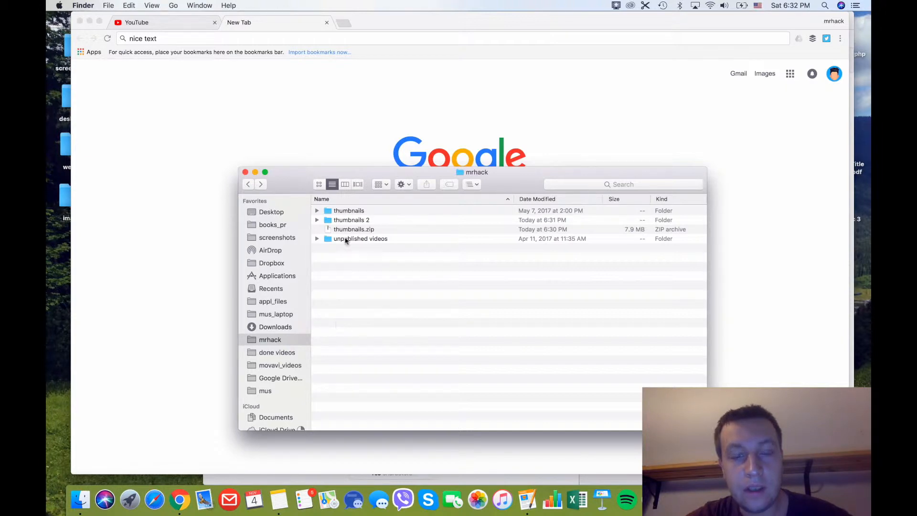
pyautogui.click(352, 219)
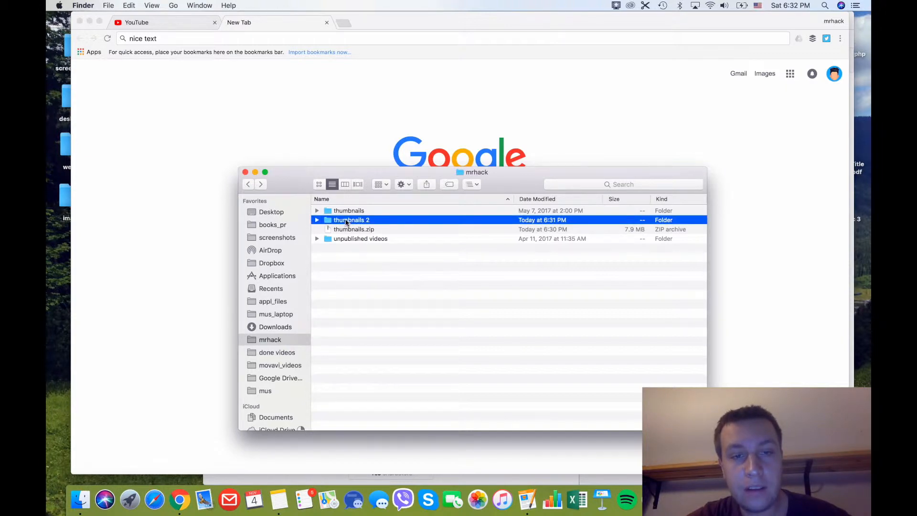
pyautogui.rightClick(351, 219)
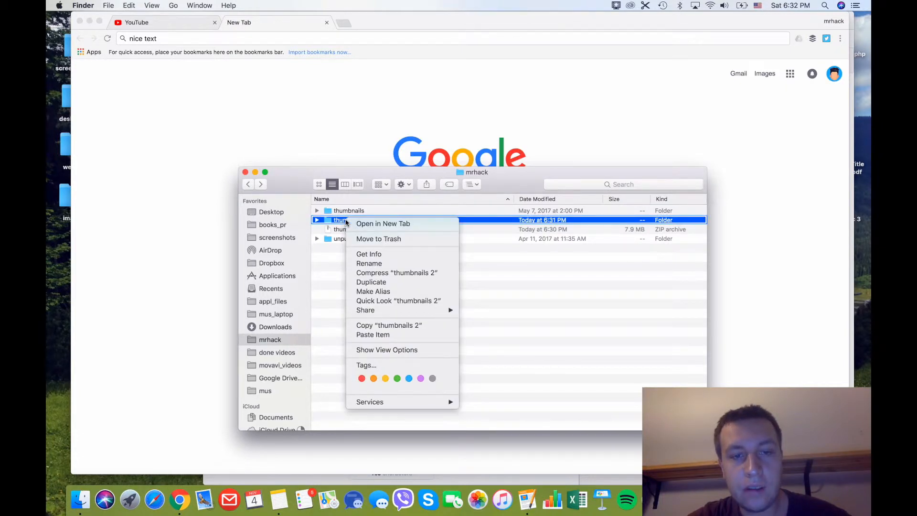
pyautogui.moveTo(369, 263)
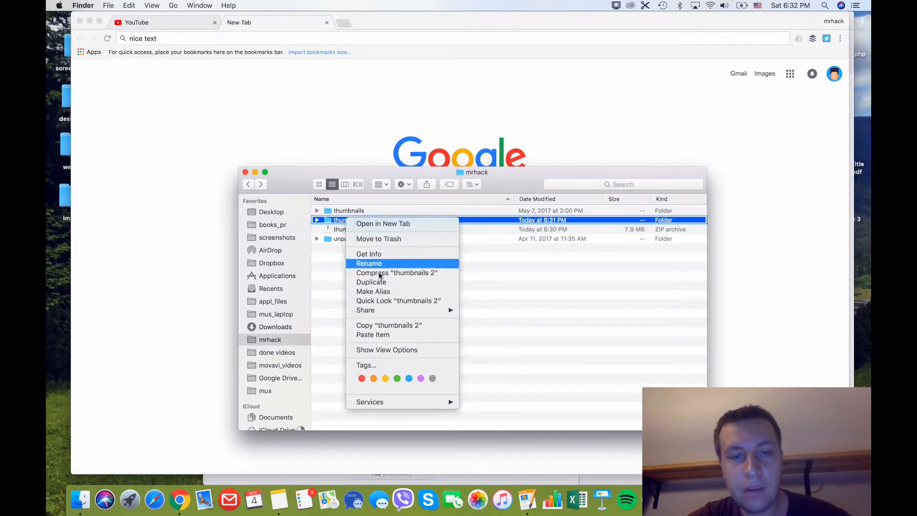
pyautogui.moveTo(379, 272)
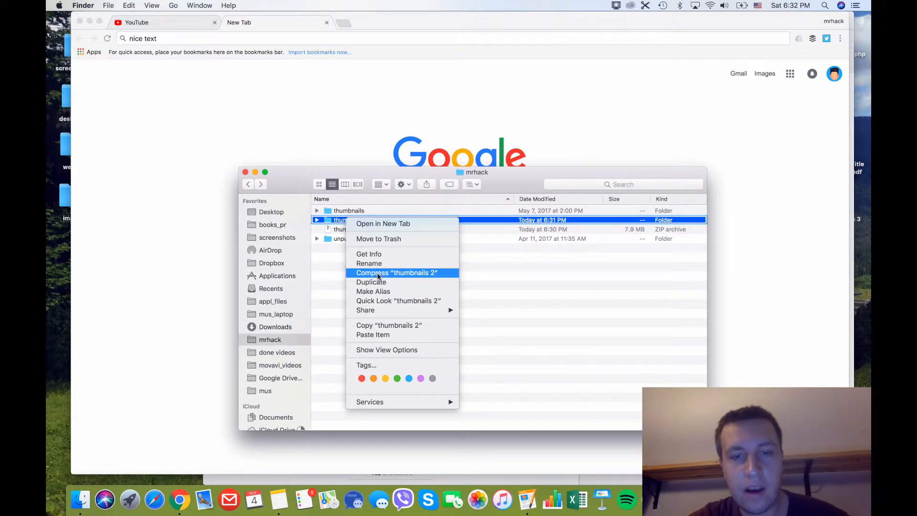
pyautogui.click(377, 276)
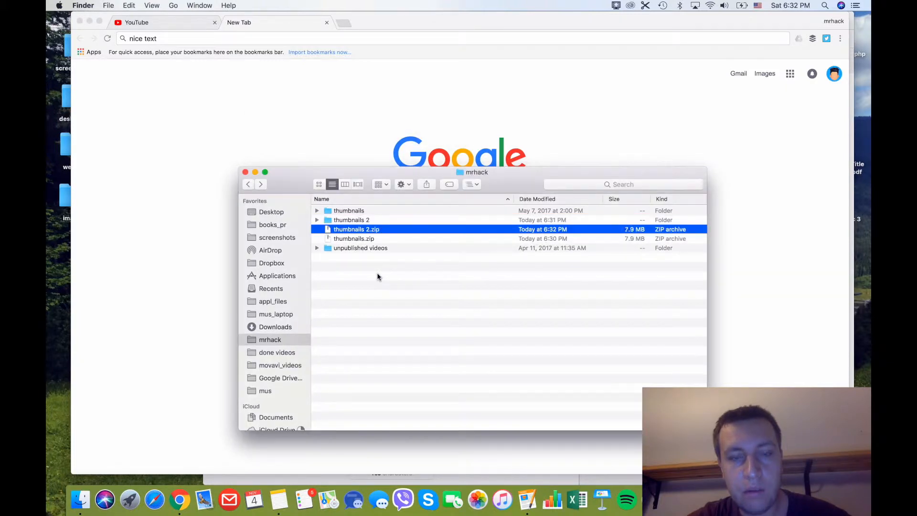
pyautogui.moveTo(385, 238)
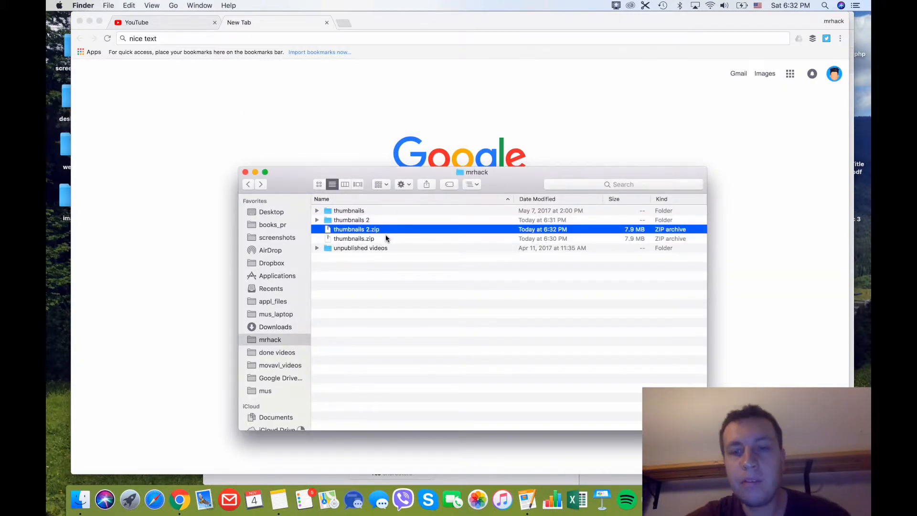
pyautogui.moveTo(384, 232)
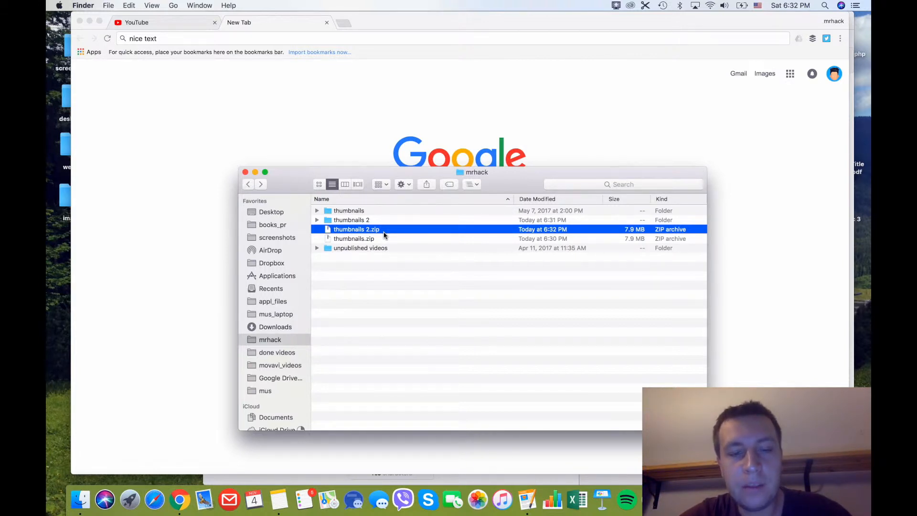
pyautogui.moveTo(385, 248)
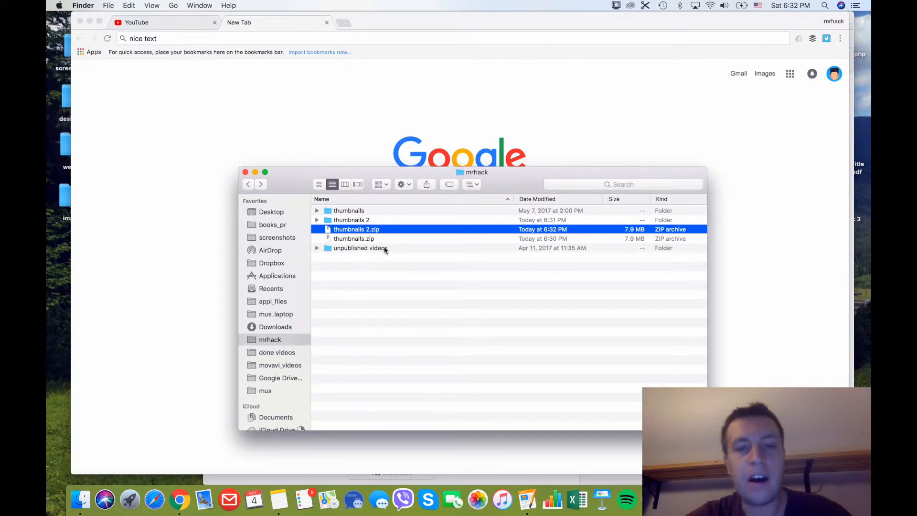
pyautogui.moveTo(384, 282)
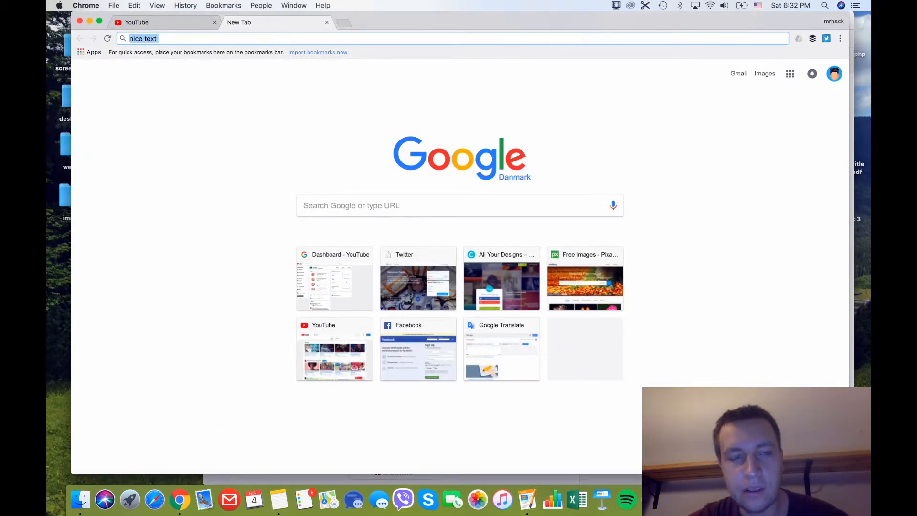
# - Search Google for 'rar unarchive mac', reloading after the failed load to show The Unarchiver results
pyautogui.write('rar')
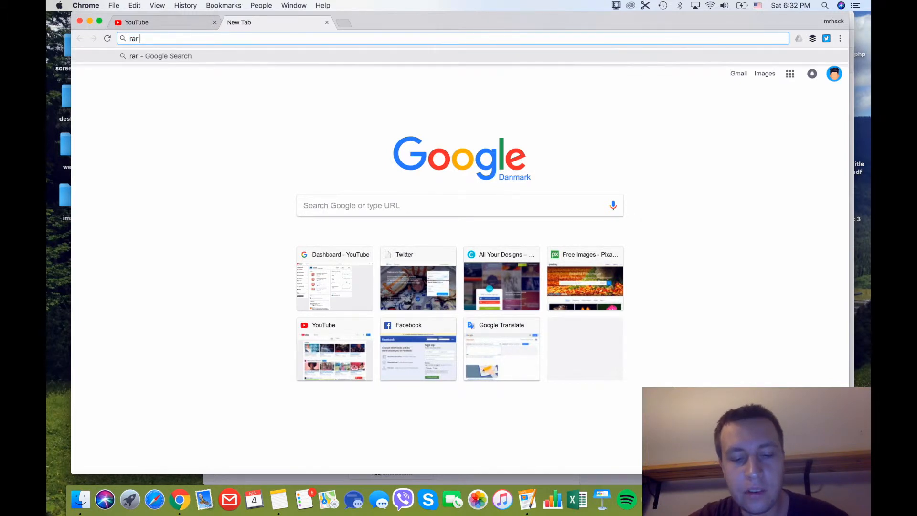
pyautogui.write('una')
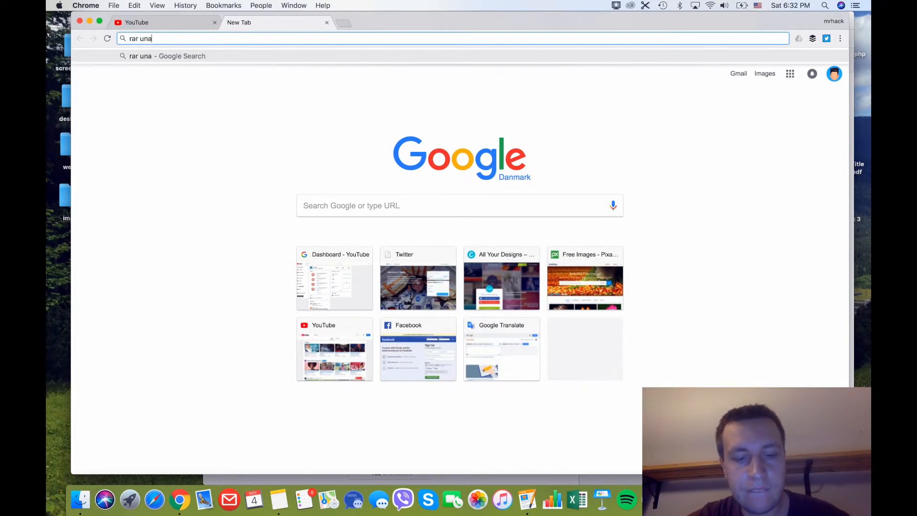
pyautogui.write('rchive ma')
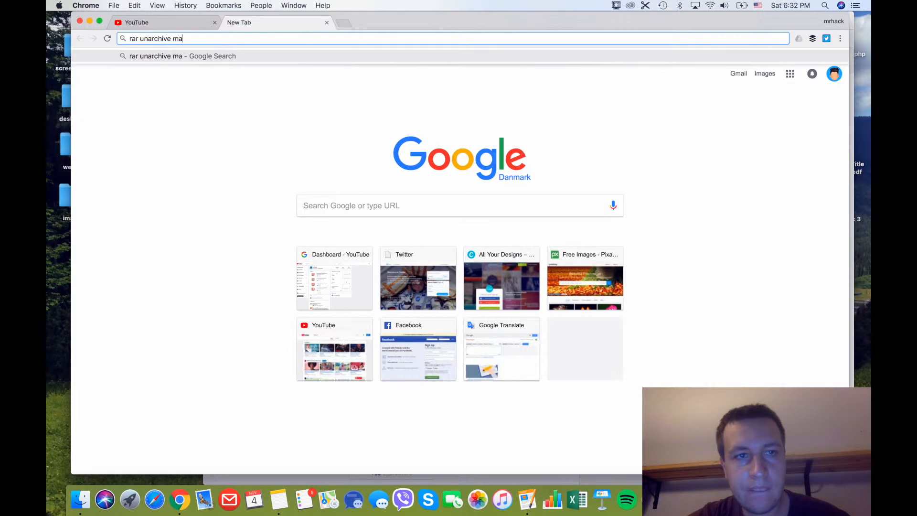
pyautogui.press('Return')
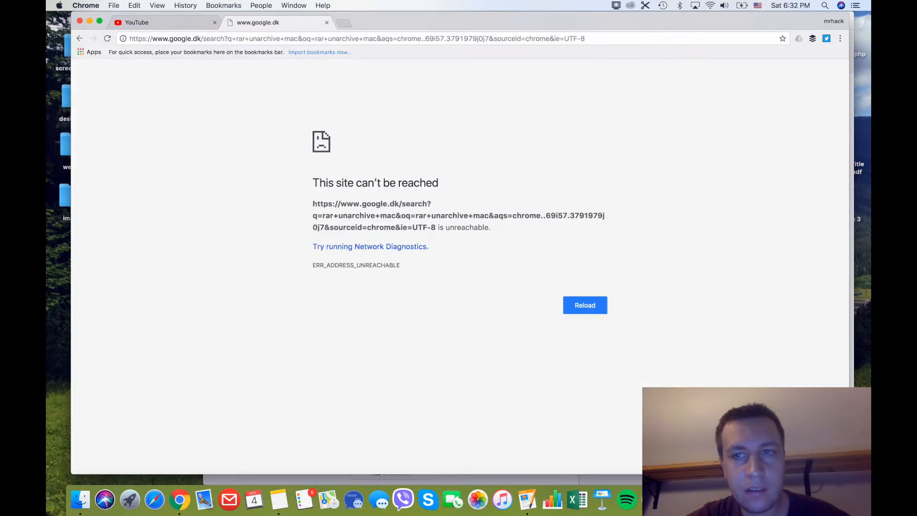
pyautogui.moveTo(584, 305)
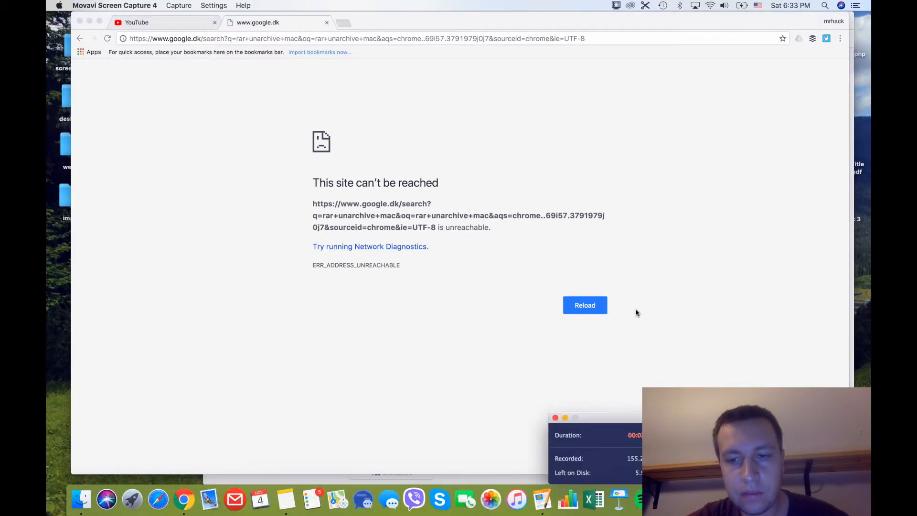
pyautogui.click(584, 305)
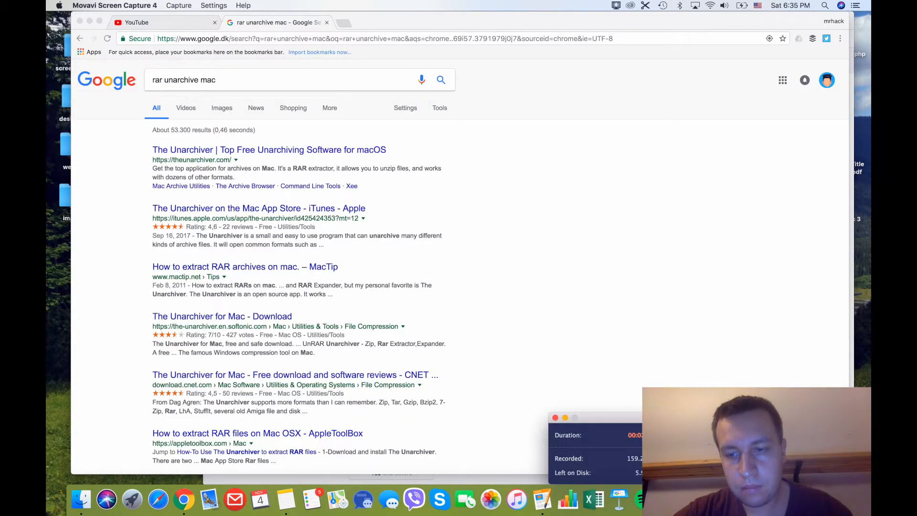
pyautogui.moveTo(634, 275)
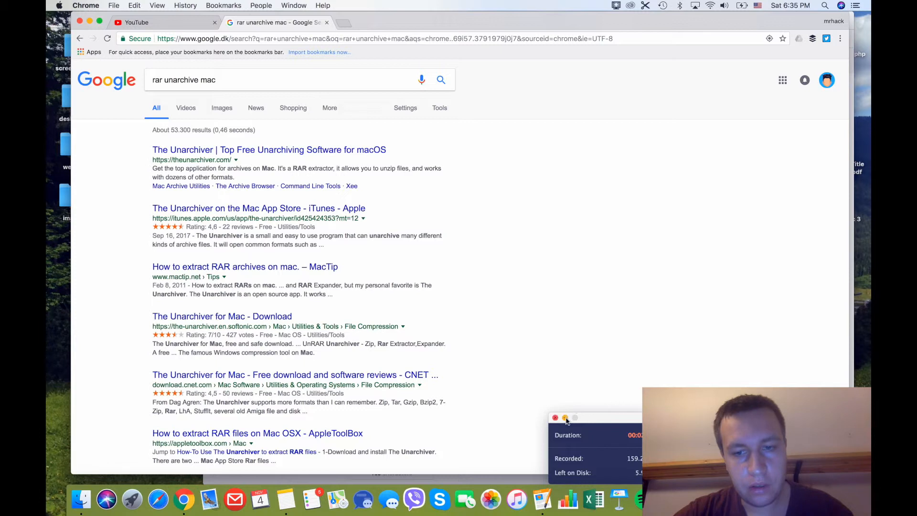
pyautogui.click(555, 416)
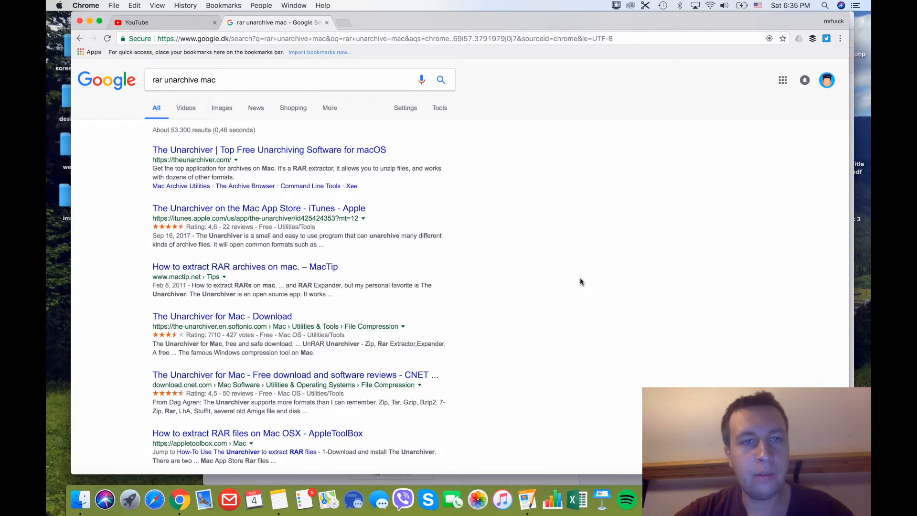
pyautogui.click(263, 79)
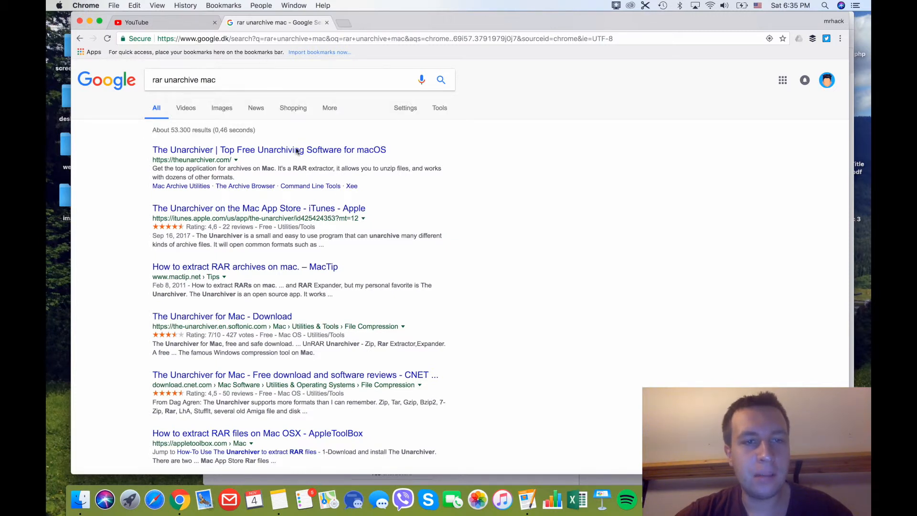
pyautogui.scroll(-3)
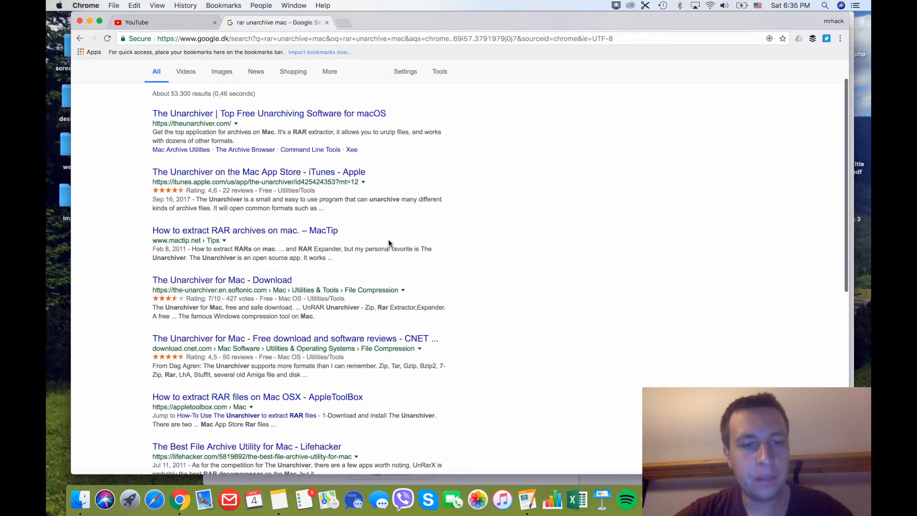
pyautogui.scroll(-3)
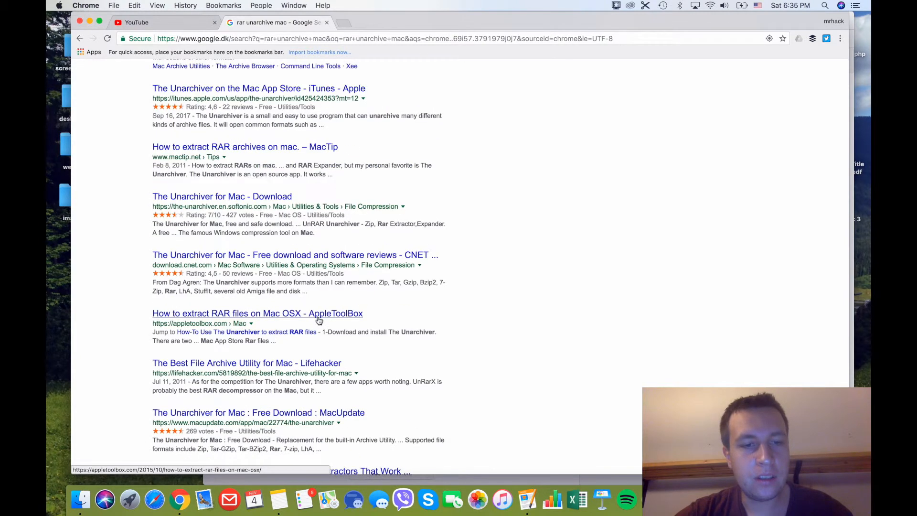
pyautogui.scroll(-3)
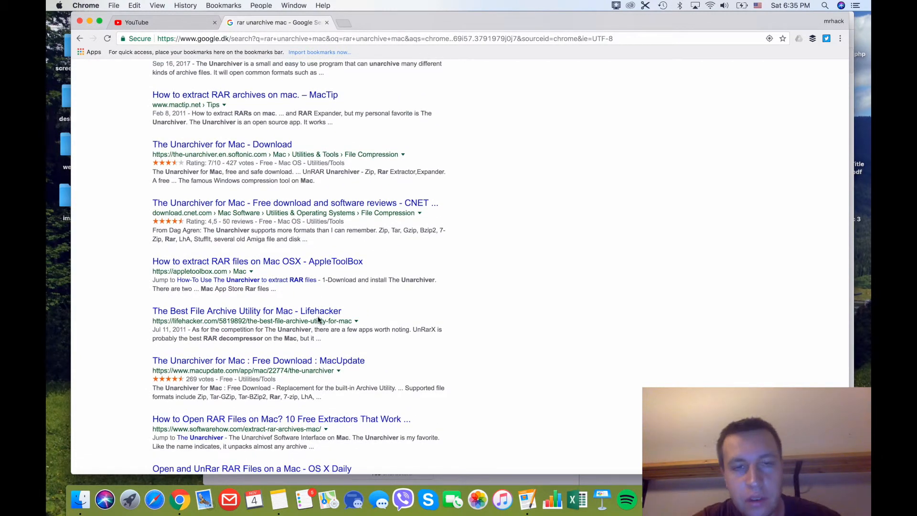
pyautogui.scroll(3)
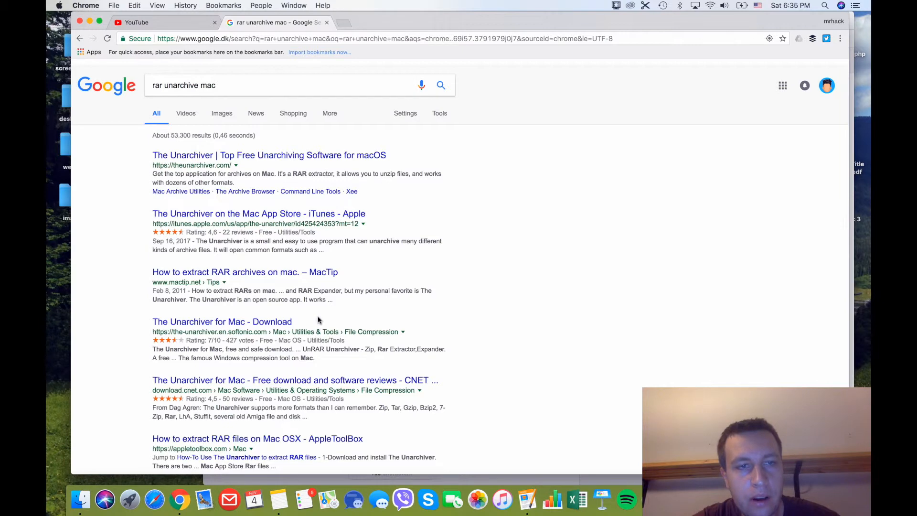
pyautogui.click(268, 154)
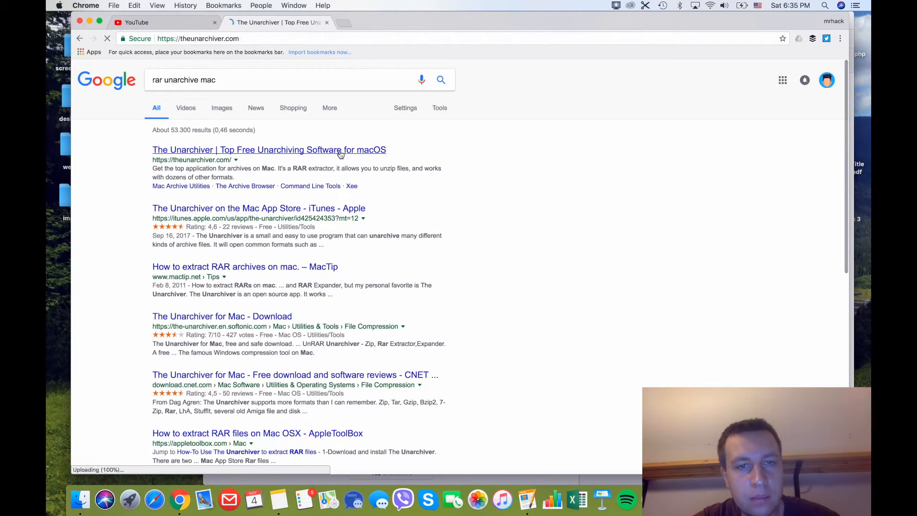
pyautogui.click(269, 150)
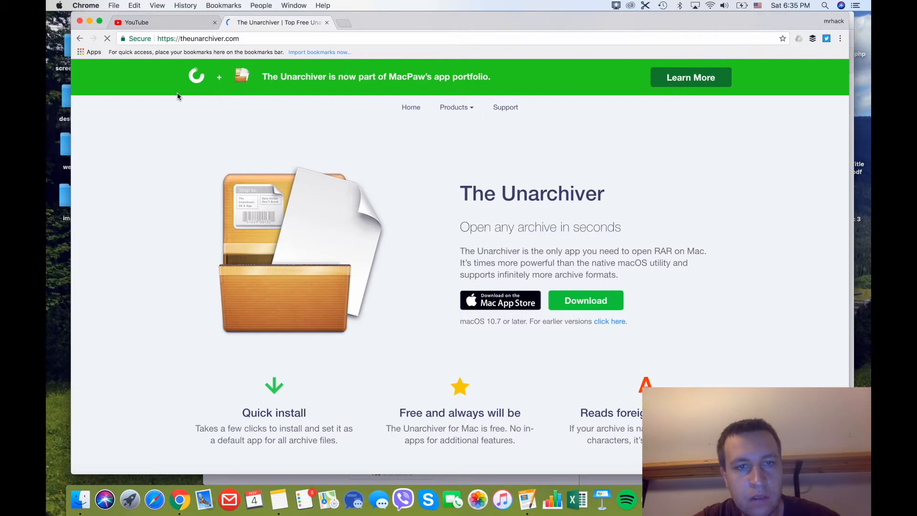
pyautogui.click(80, 38)
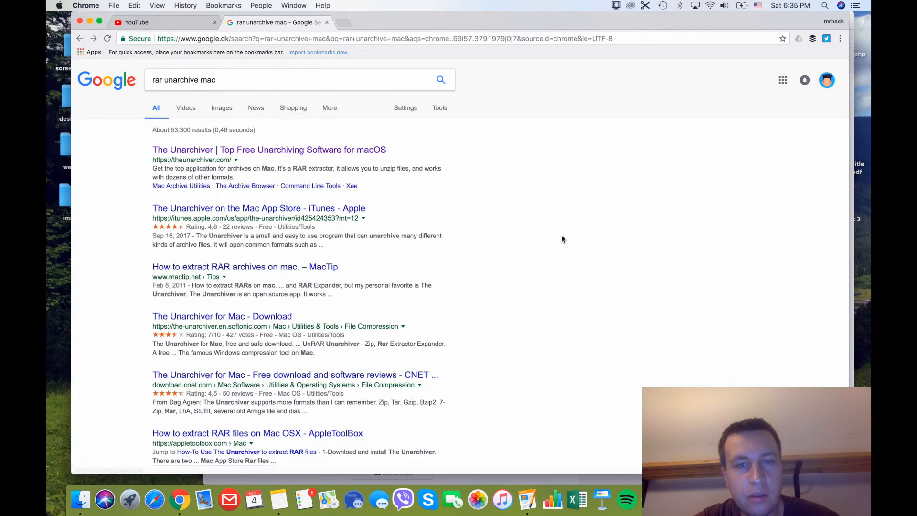
# - Browse the 'rar unarchive mac' results, then close that tab, leaving an empty new tab
pyautogui.scroll(-3)
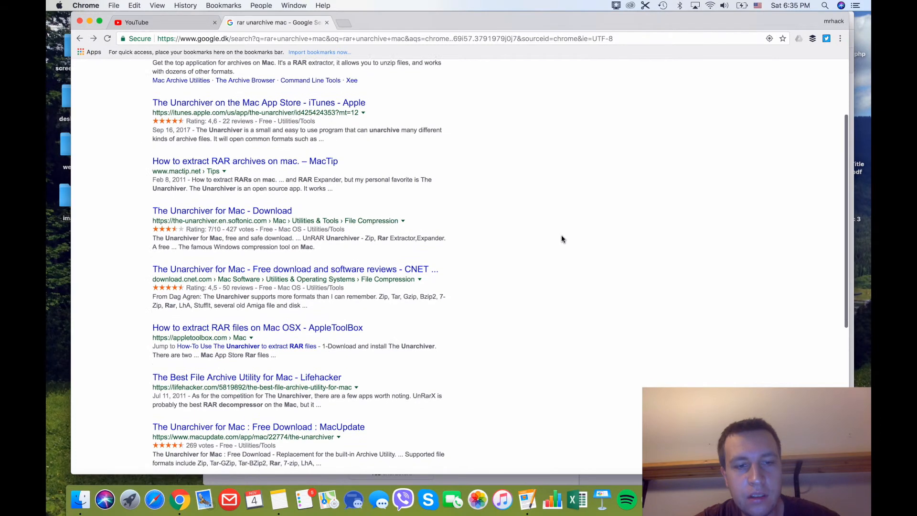
pyautogui.scroll(3)
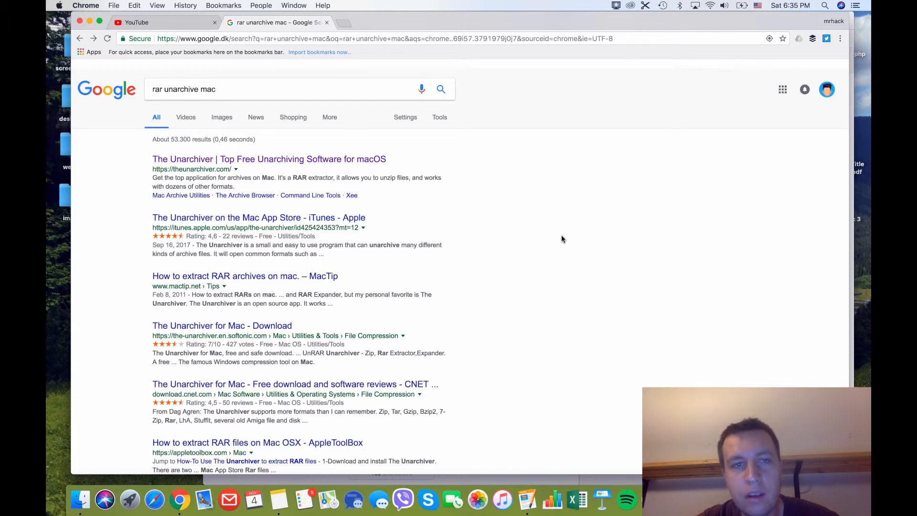
pyautogui.scroll(-3)
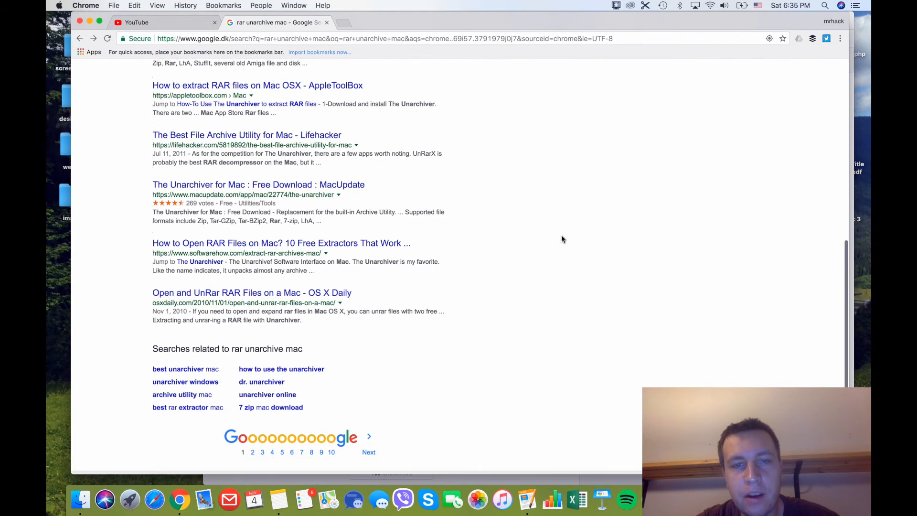
pyautogui.scroll(3)
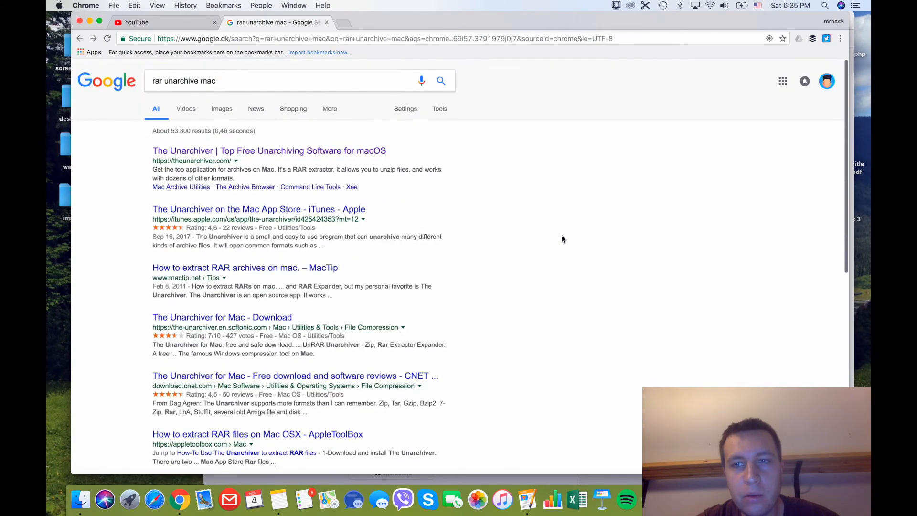
pyautogui.scroll(-3)
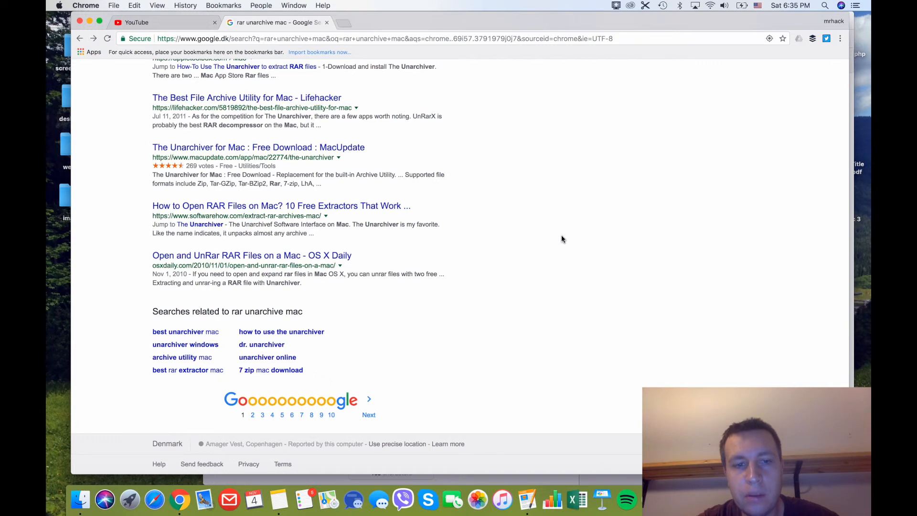
pyautogui.scroll(3)
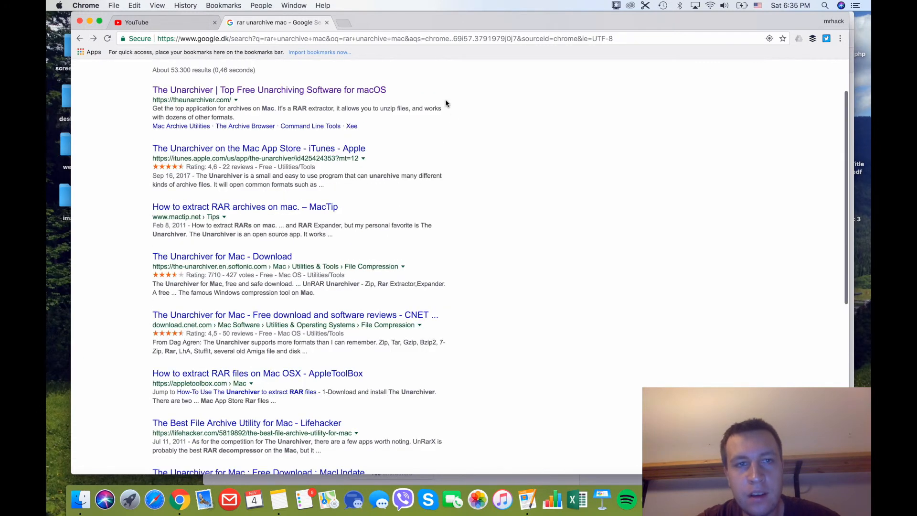
pyautogui.click(347, 22)
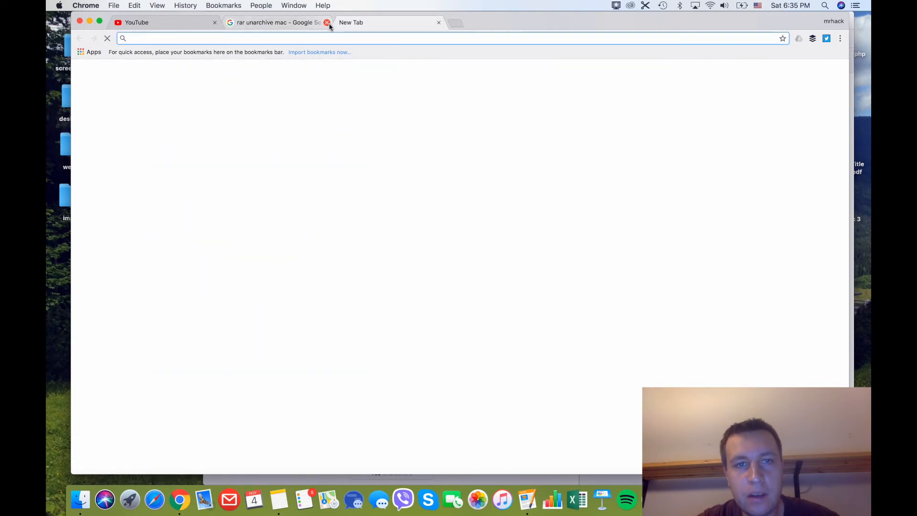
pyautogui.click(327, 23)
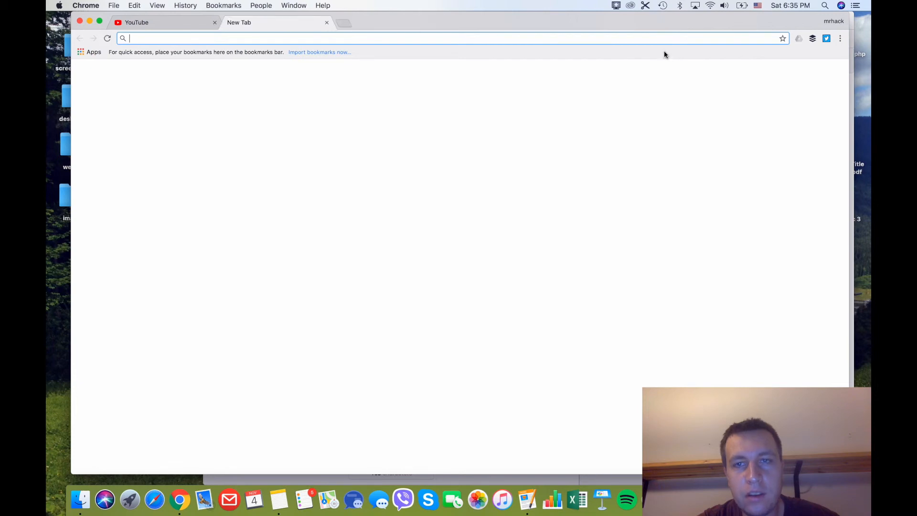